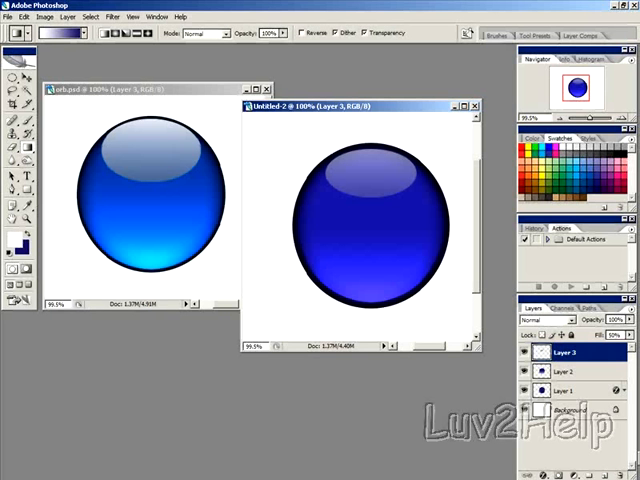
mouse_move(208, 104)
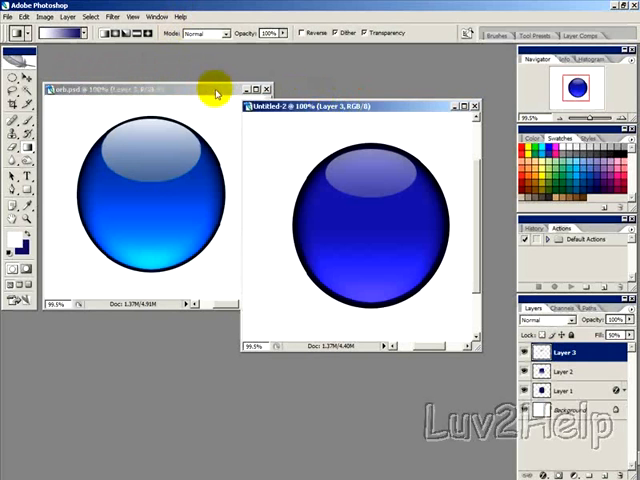
mouse_move(180, 80)
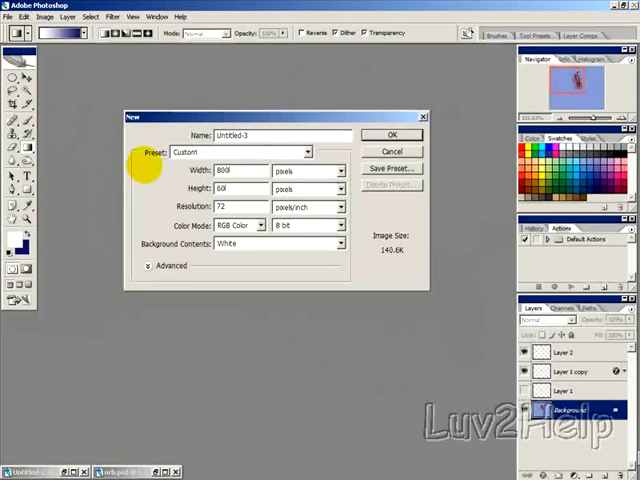
- Create a new white document and add an empty layer above the background
left_click(392, 134)
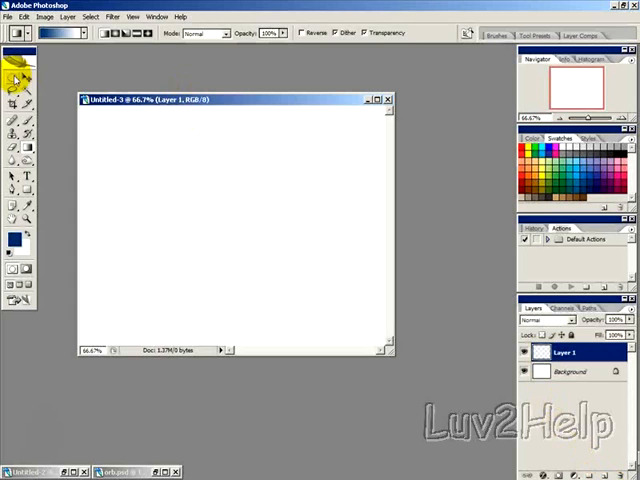
- Draw a large circular selection with the Elliptical Marquee and fill it dark navy blue
left_click(14, 76)
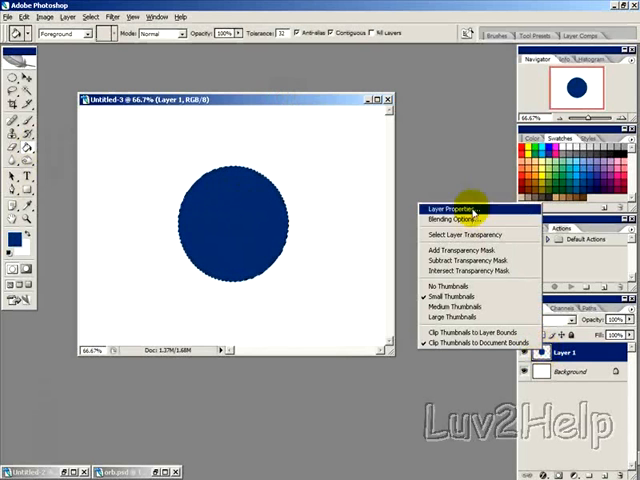
- Apply an Inner Glow layer style with a dark glow colour to the navy circle
left_click(452, 218)
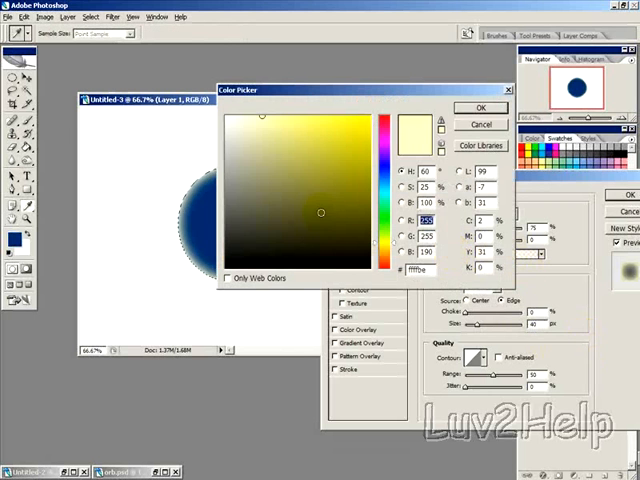
left_click(480, 108)
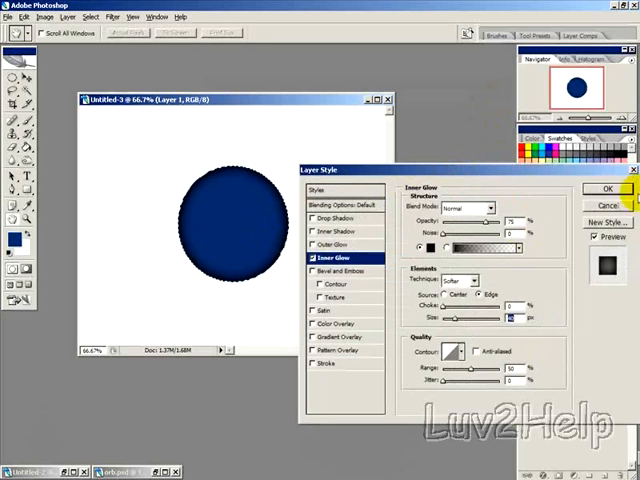
left_click(608, 188)
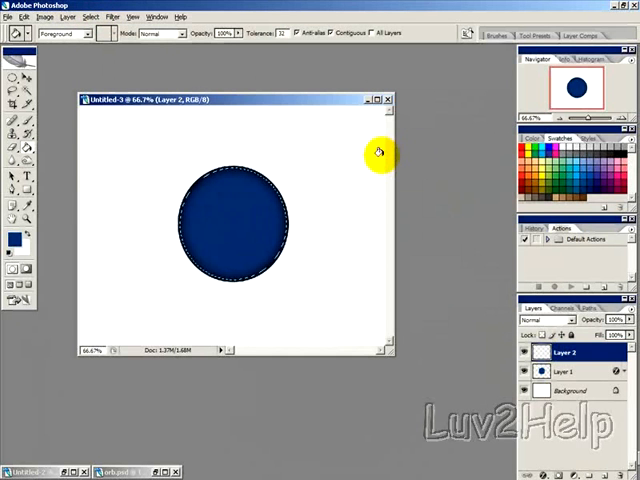
- Contract the loaded circle selection by 2 pixels on the new Layer 2
left_click(88, 16)
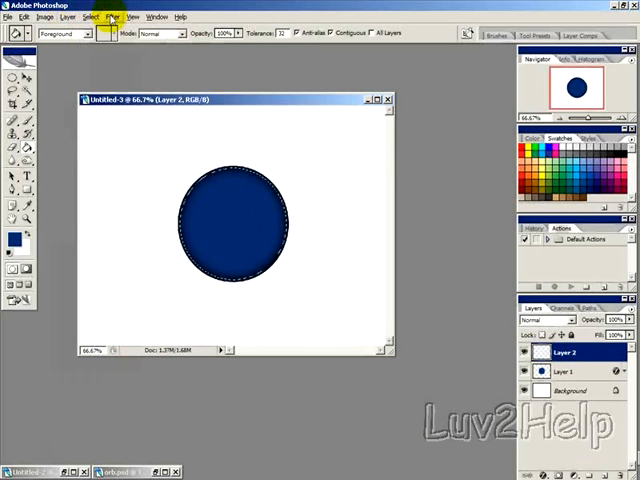
left_click(92, 16)
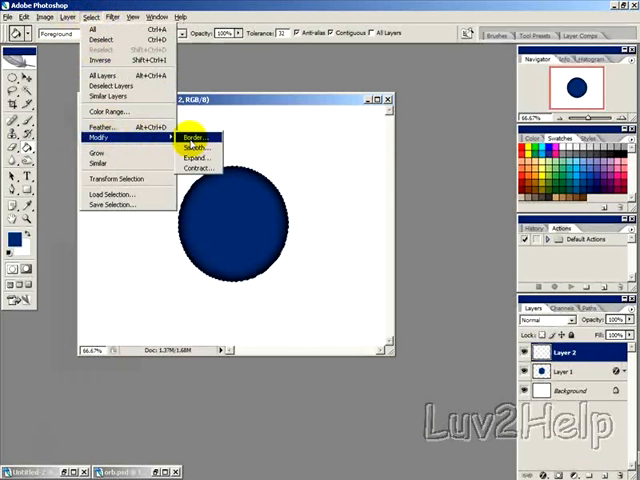
left_click(200, 168)
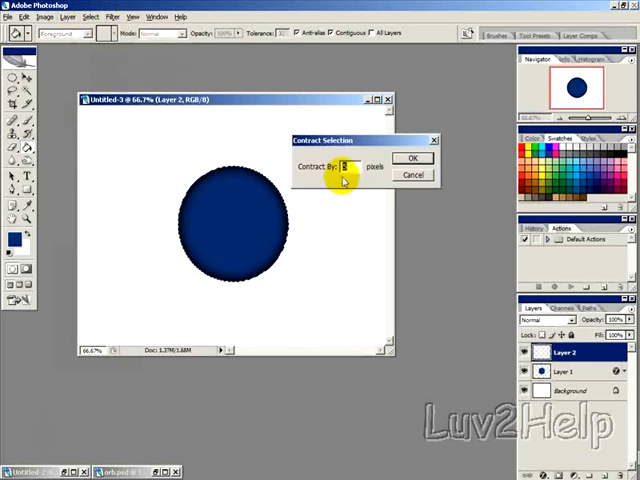
left_click(412, 156)
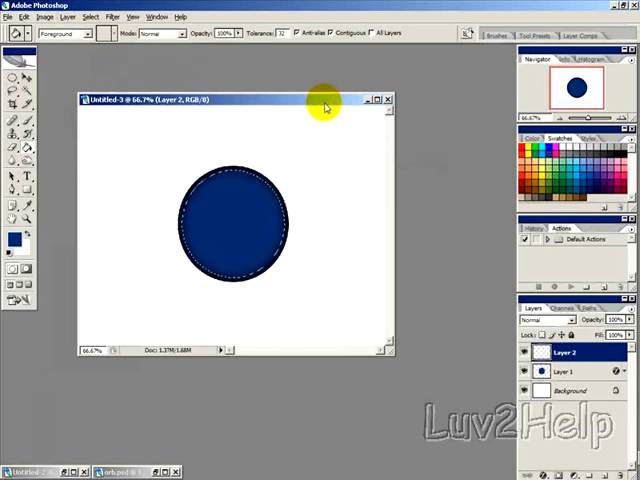
- Fill the inner circle with a blue-to-white gradient in Color Dodge mode
left_click(20, 208)
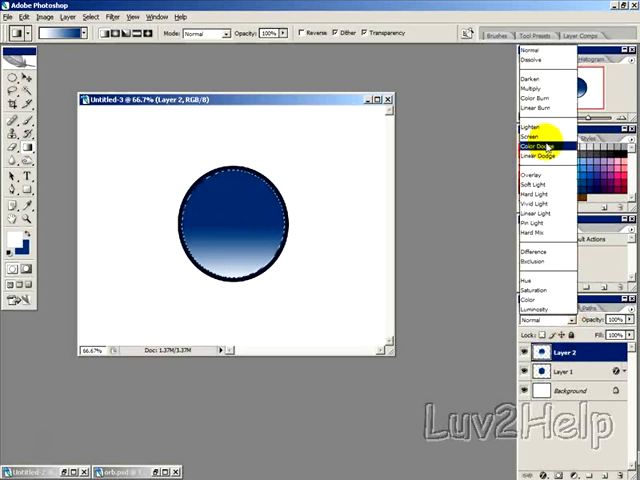
left_click(540, 148)
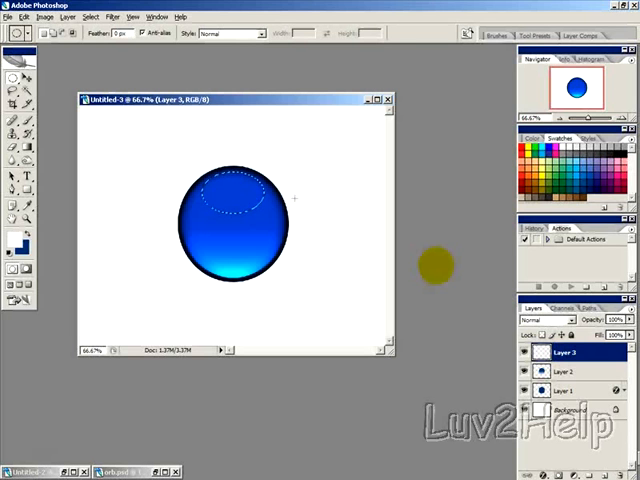
- Draw an oval marquee near the orb's top and fill it with a white-to-transparent gradient
left_click(16, 58)
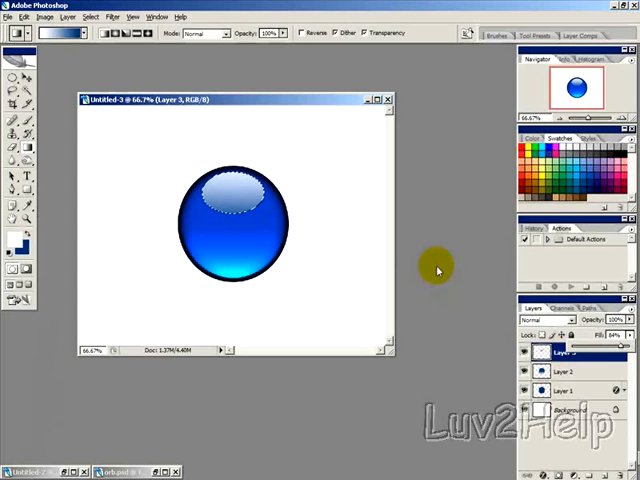
- Deselect the highlight selection to show the finished orb, then move to the Edit menu
left_click(88, 16)
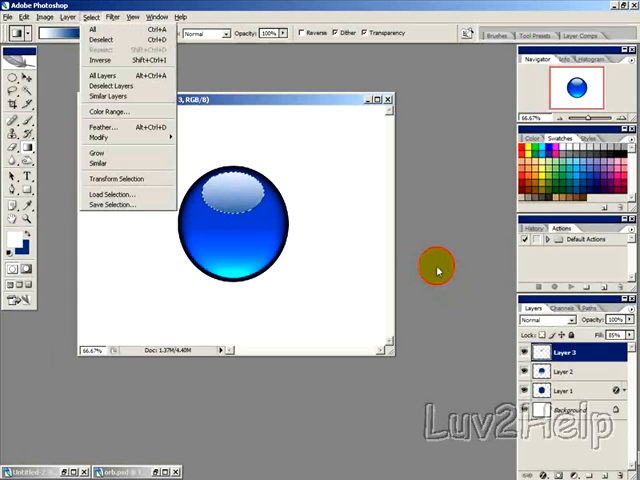
left_click(96, 48)
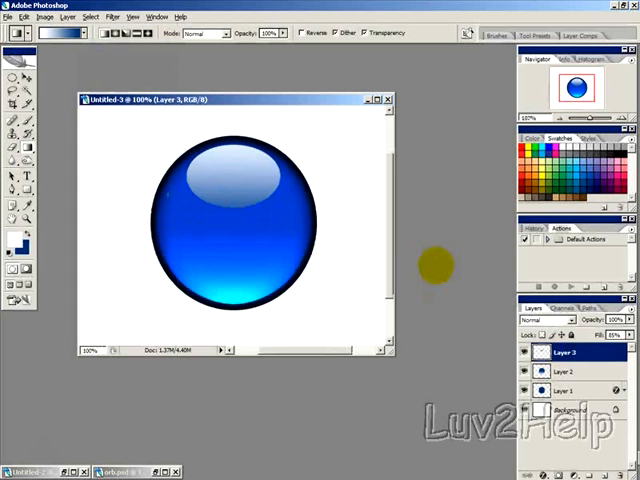
left_click(32, 16)
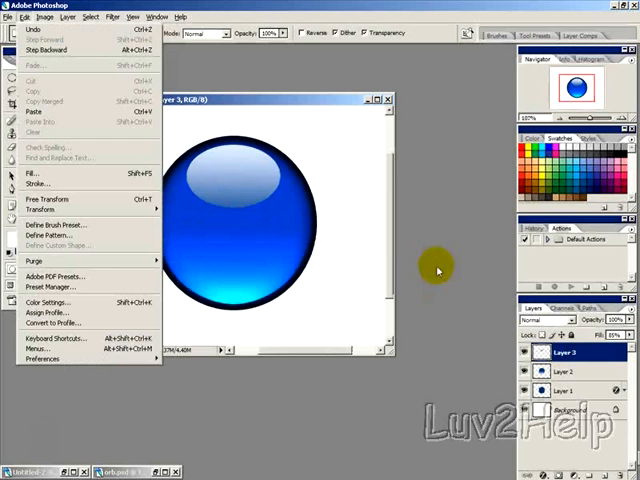